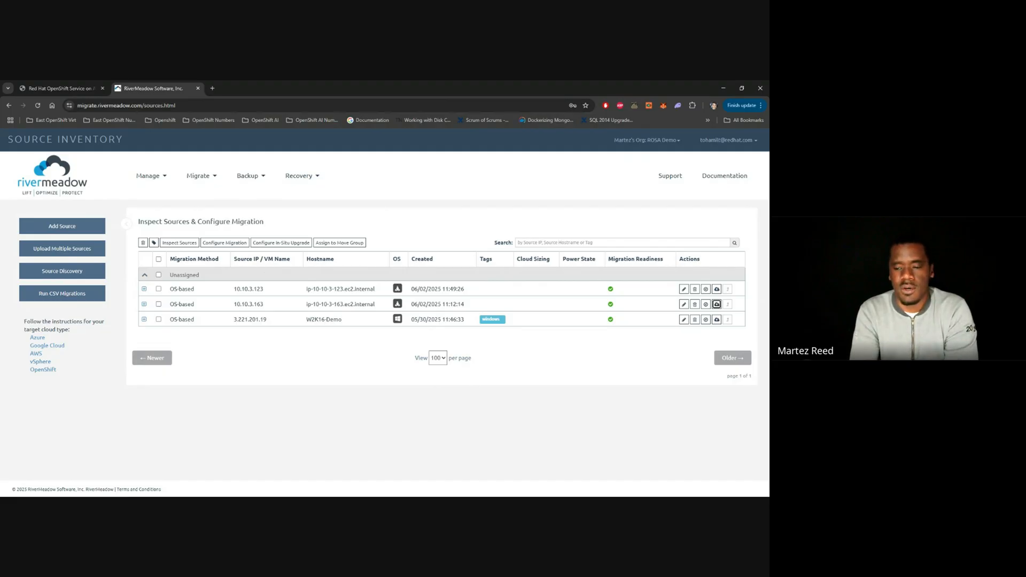
Run a migration readiness check for 10.10.3.163 against the rm-overcommit OpenShift target
click(717, 304)
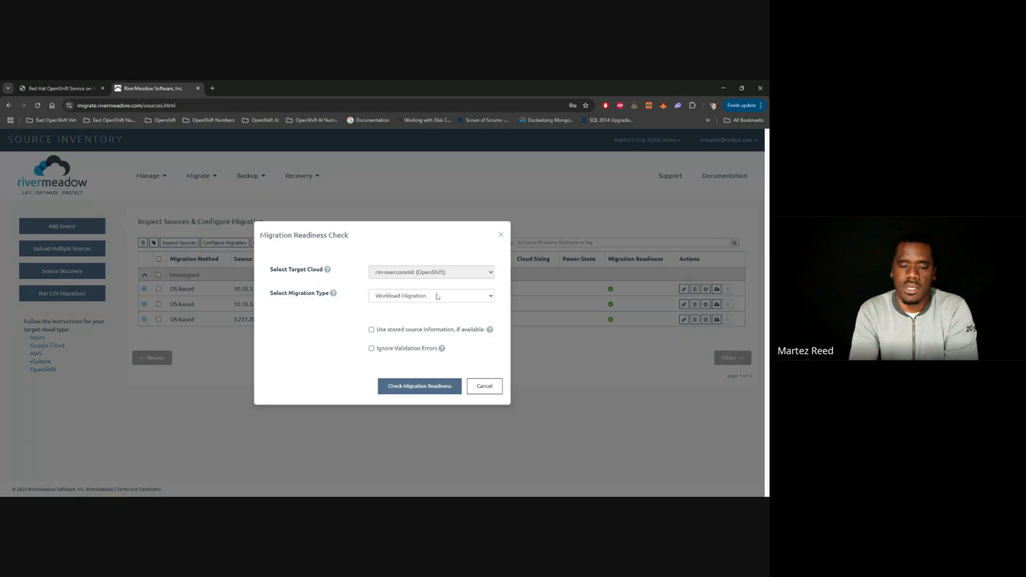
mouse_move(417, 320)
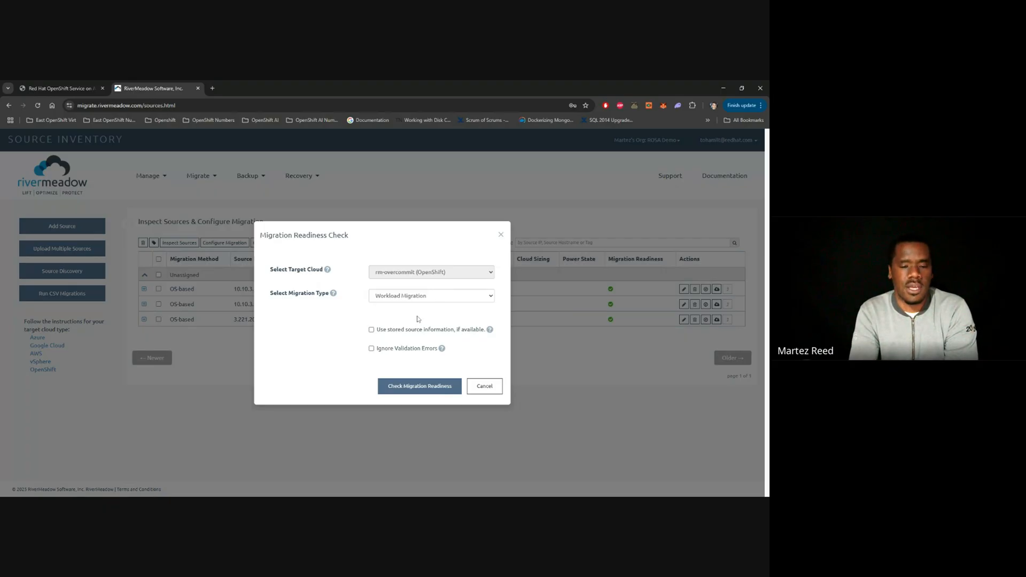
mouse_move(414, 367)
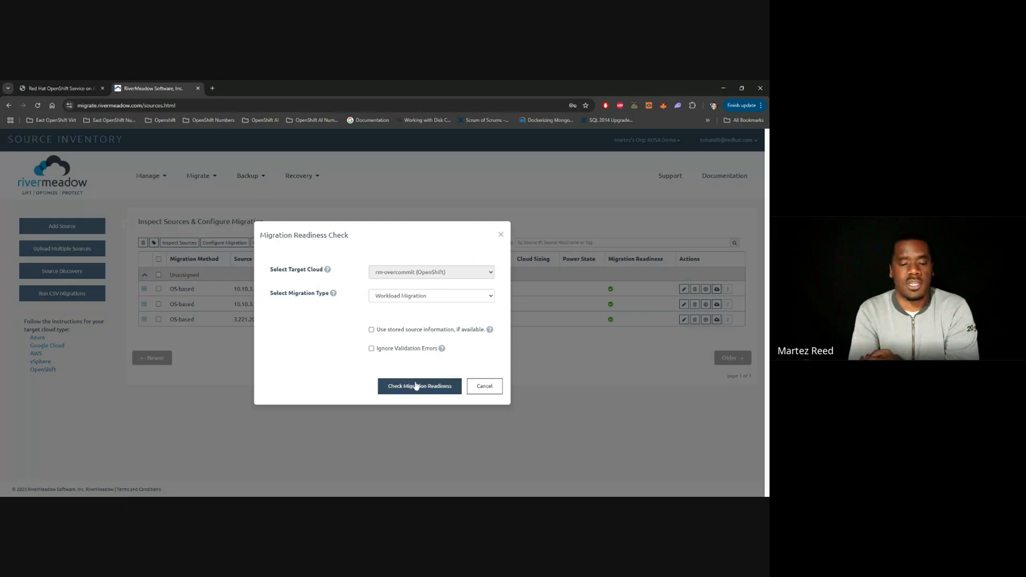
click(419, 385)
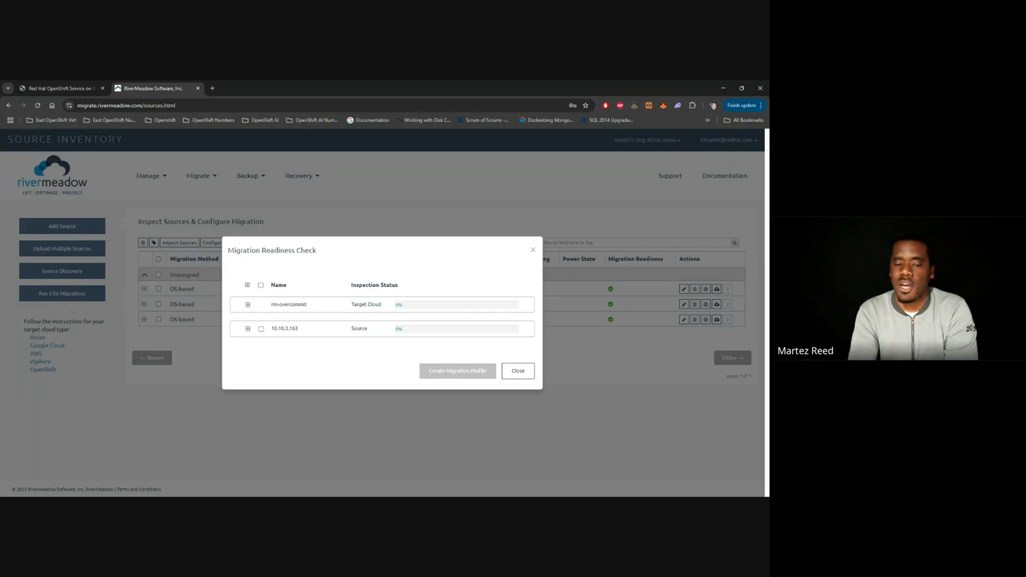
Select the Ready source 10.10.3.163 and create a migration profile for it
click(261, 329)
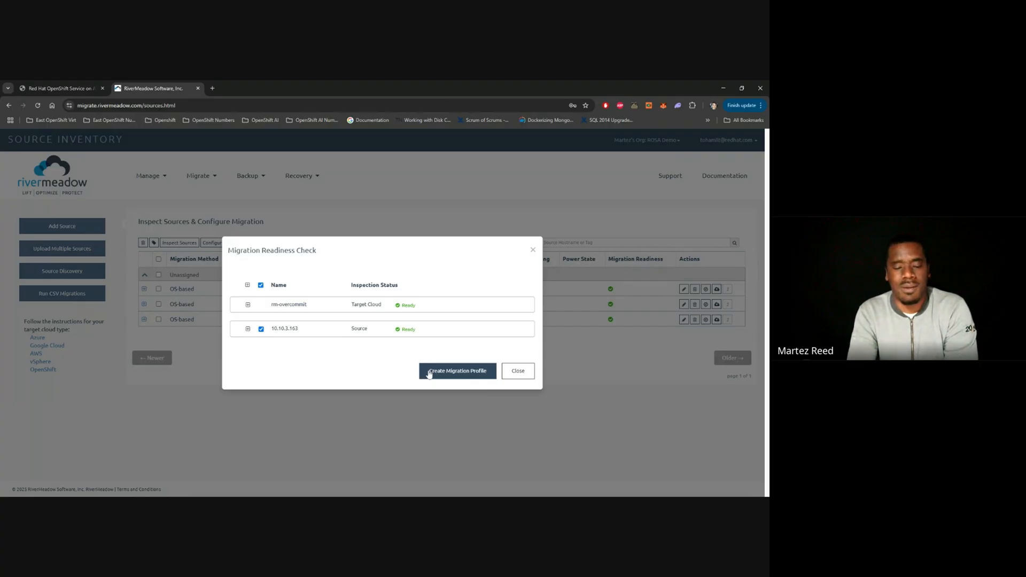
click(457, 371)
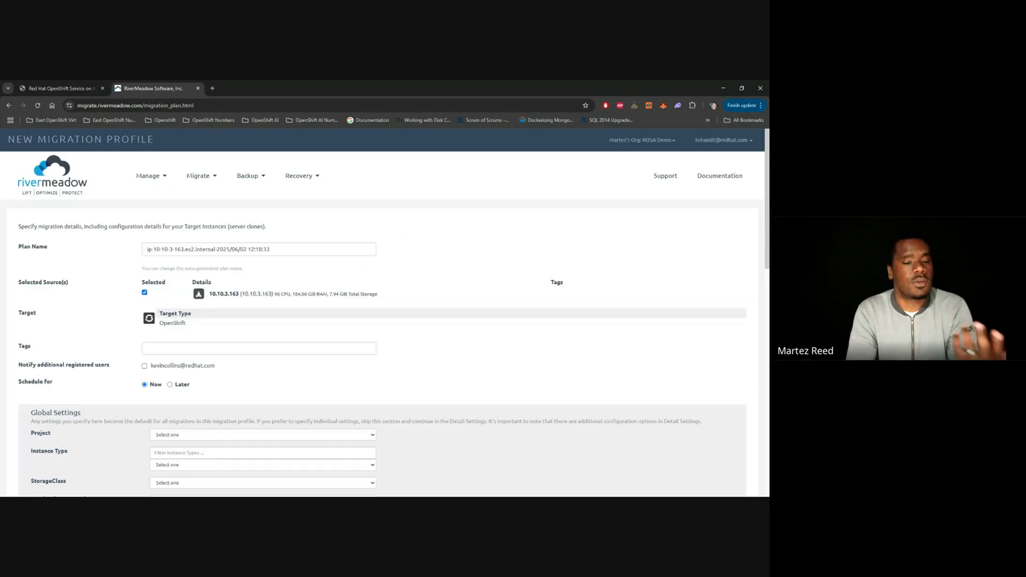
Name the target VM ec2instance2 and place it in project rm-overcommit
scroll(down, 3)
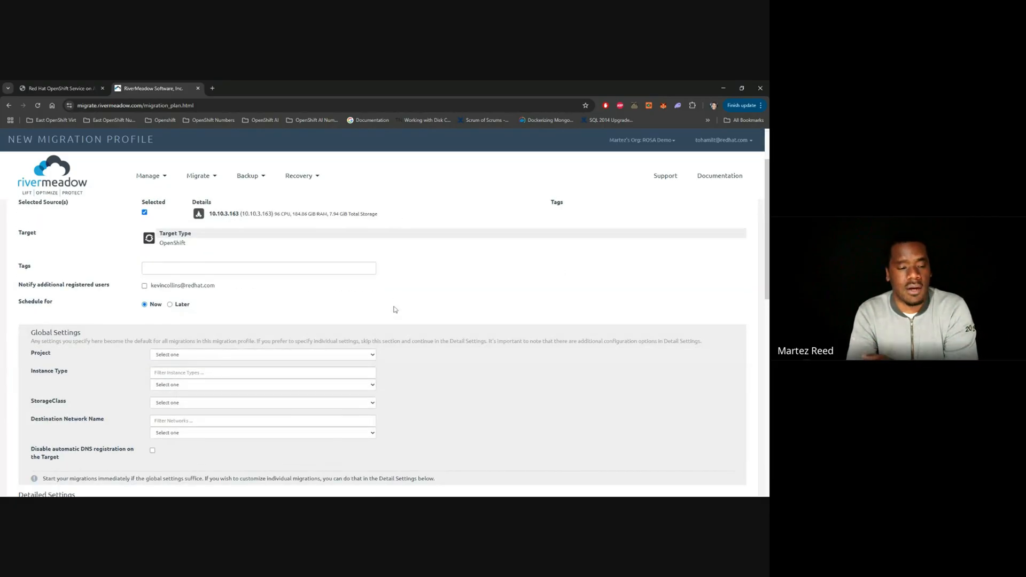
scroll(down, 3)
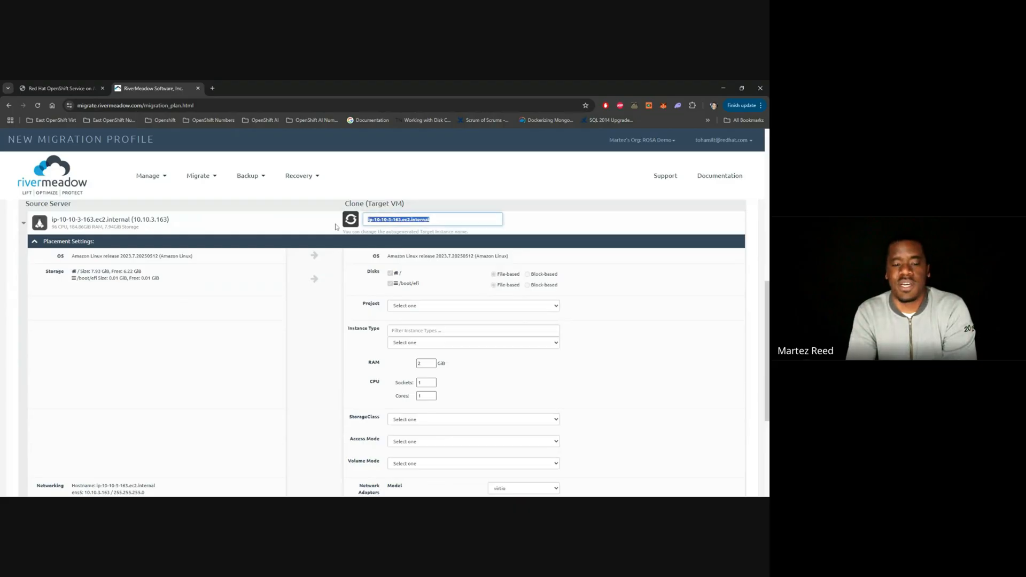
text(ec2instance2)
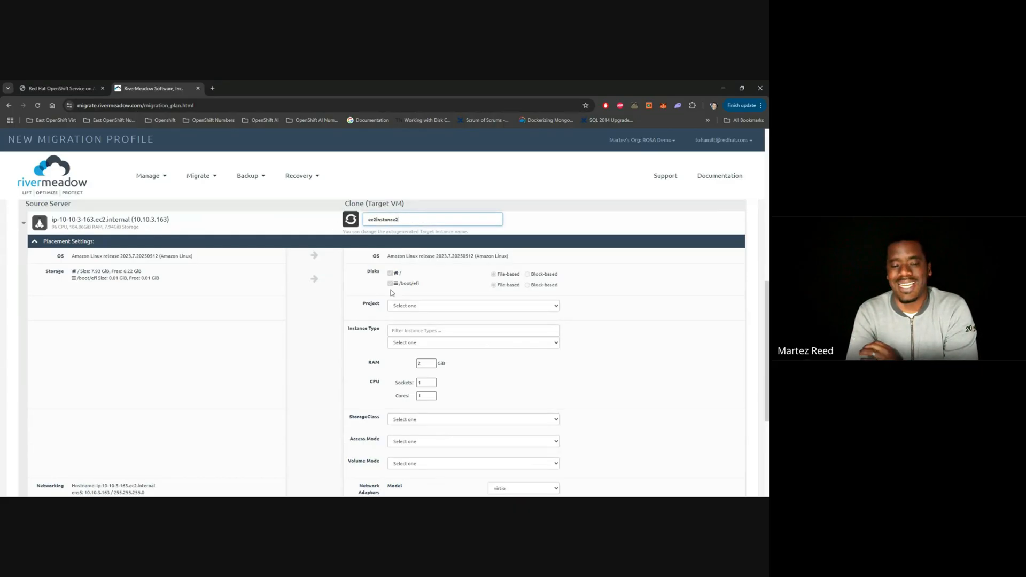
click(472, 306)
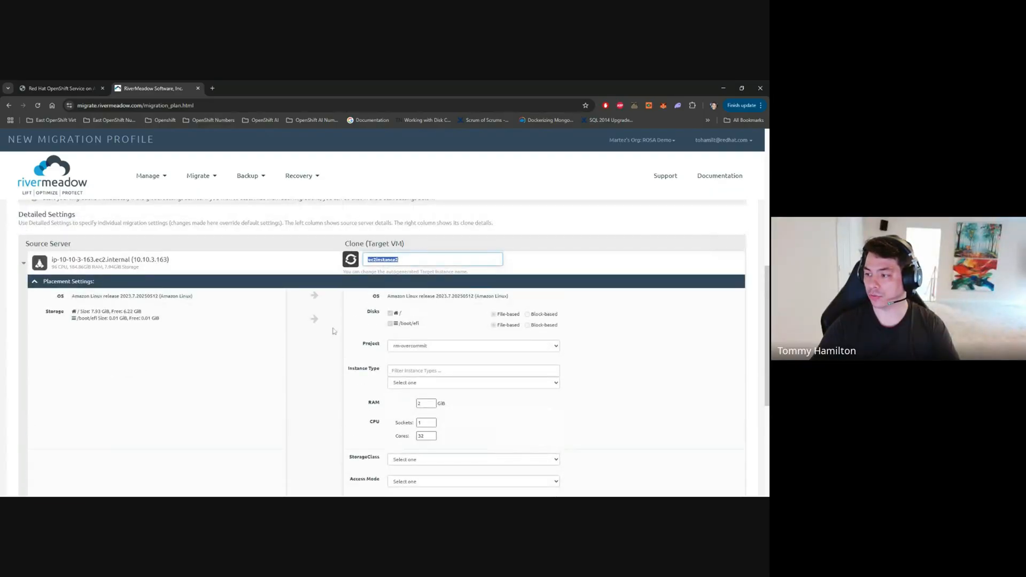
Choose gp3-csi storage for the clone and submit the migration profile
scroll(down, 3)
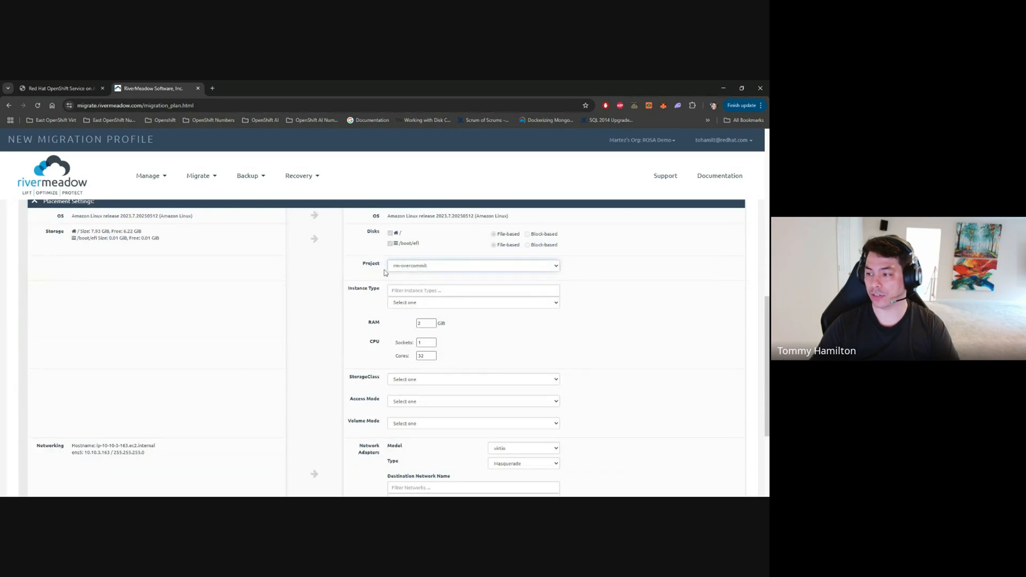
scroll(down, 3)
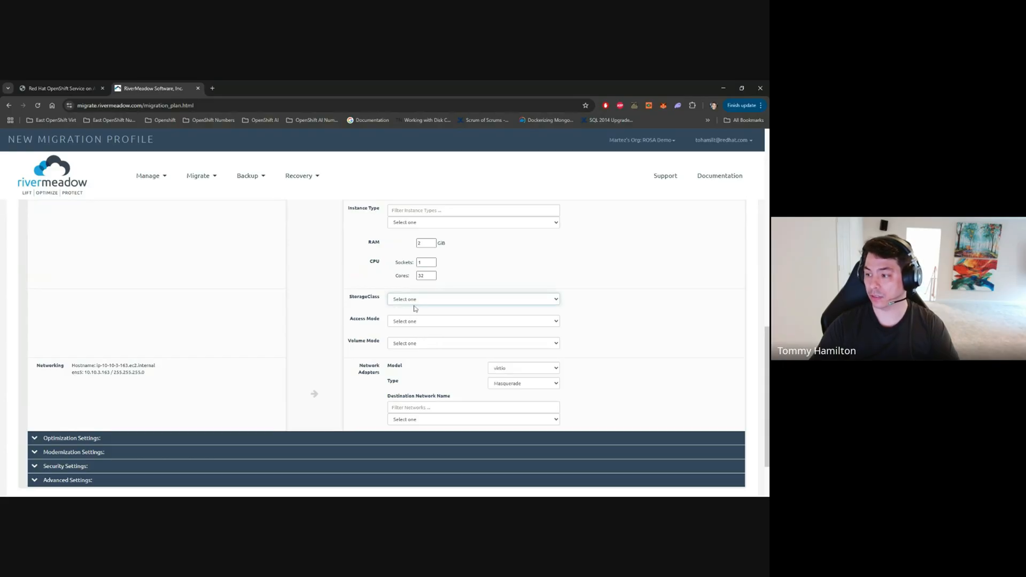
click(472, 300)
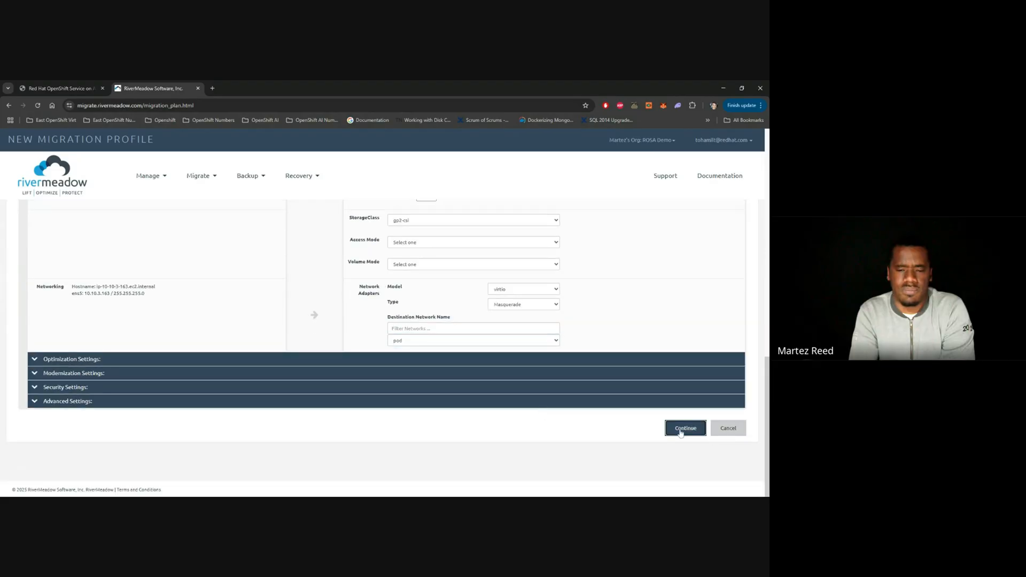
click(685, 428)
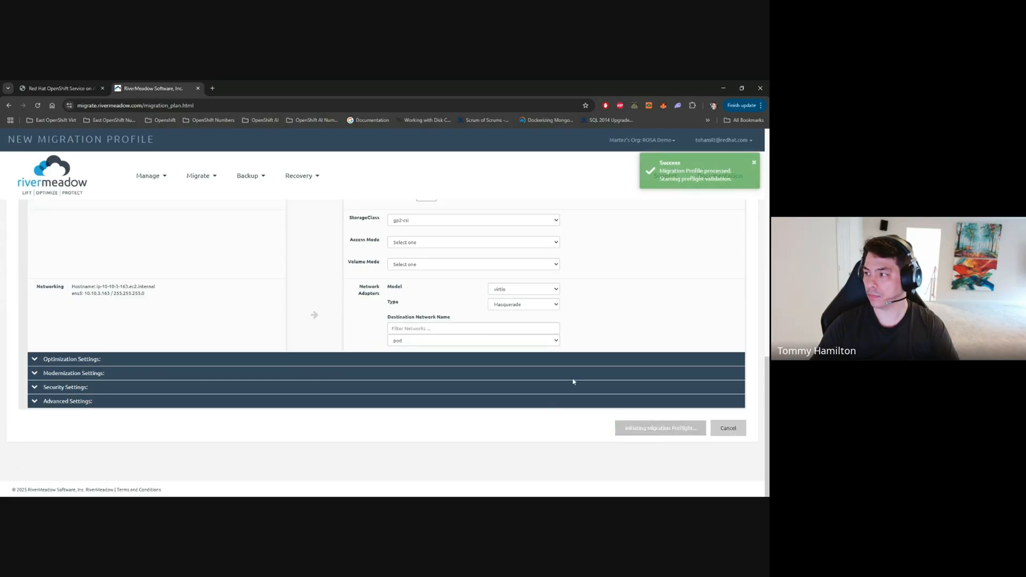
Confirm preflight shows target VM config and profile Ready, then start the ec2instance2 migration
click(660, 428)
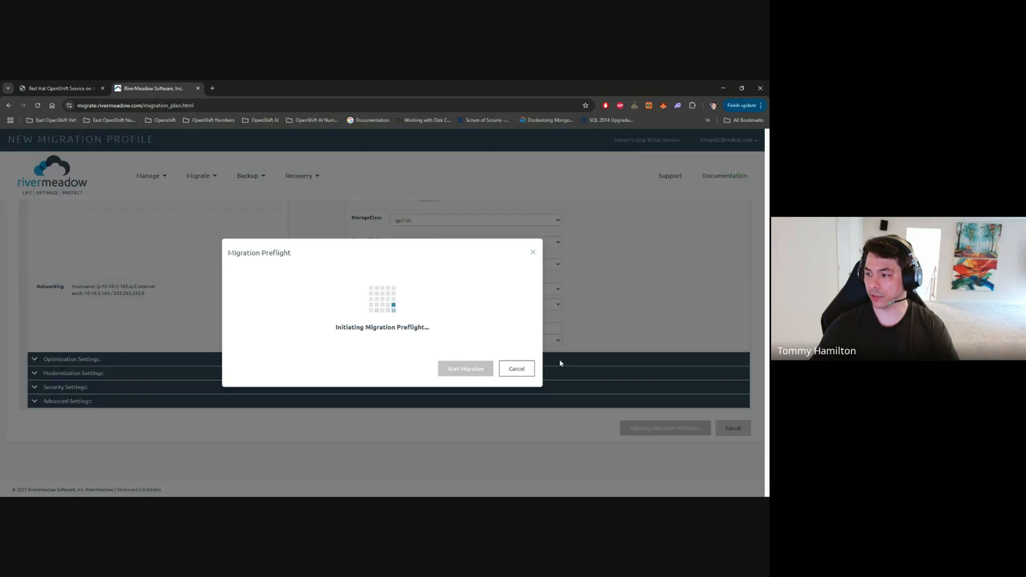
mouse_move(468, 313)
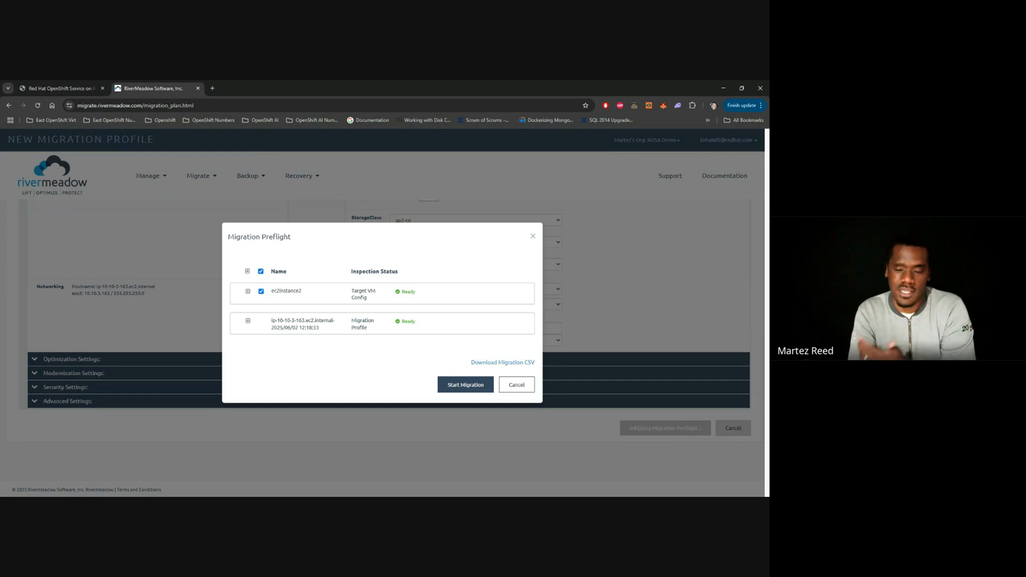
click(466, 385)
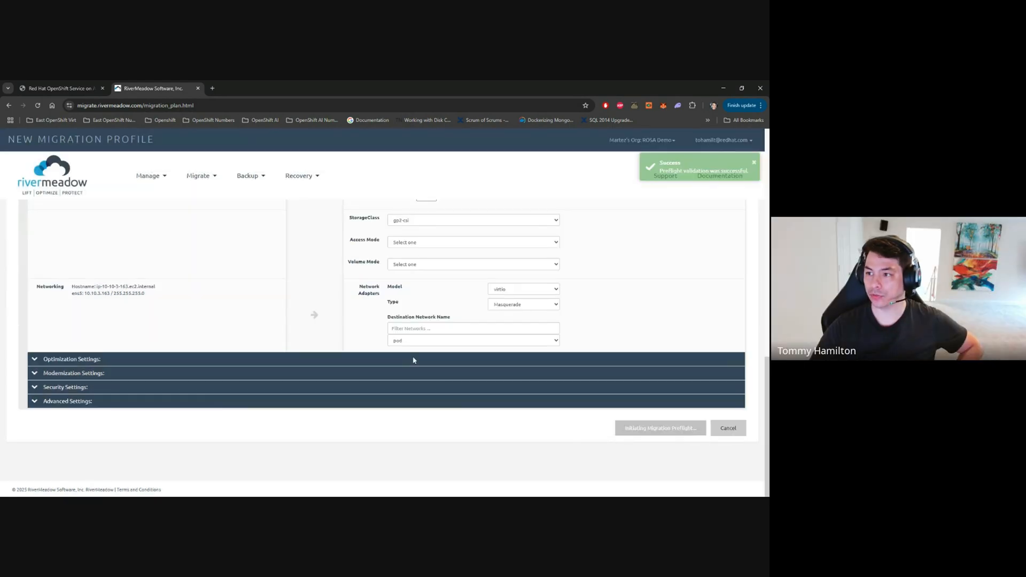
click(659, 428)
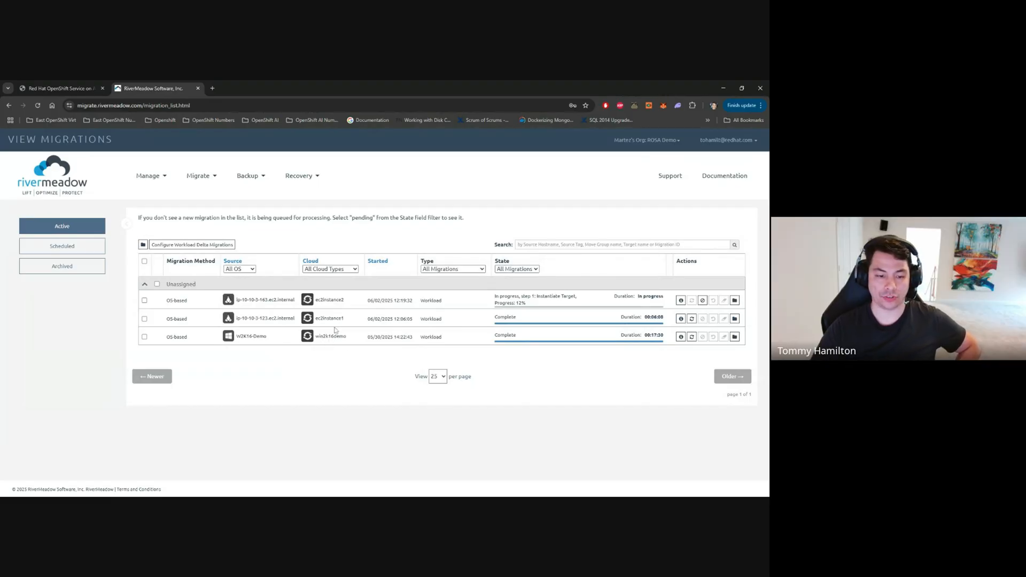
mouse_move(267, 338)
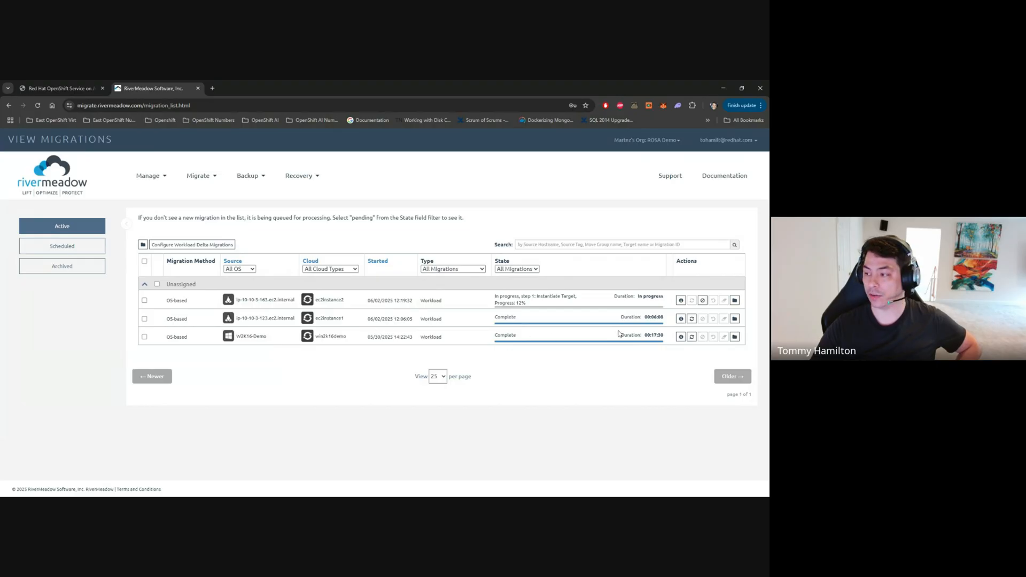
Review the completed W2K16-Demo migration details, then switch to the OpenShift console
click(681, 336)
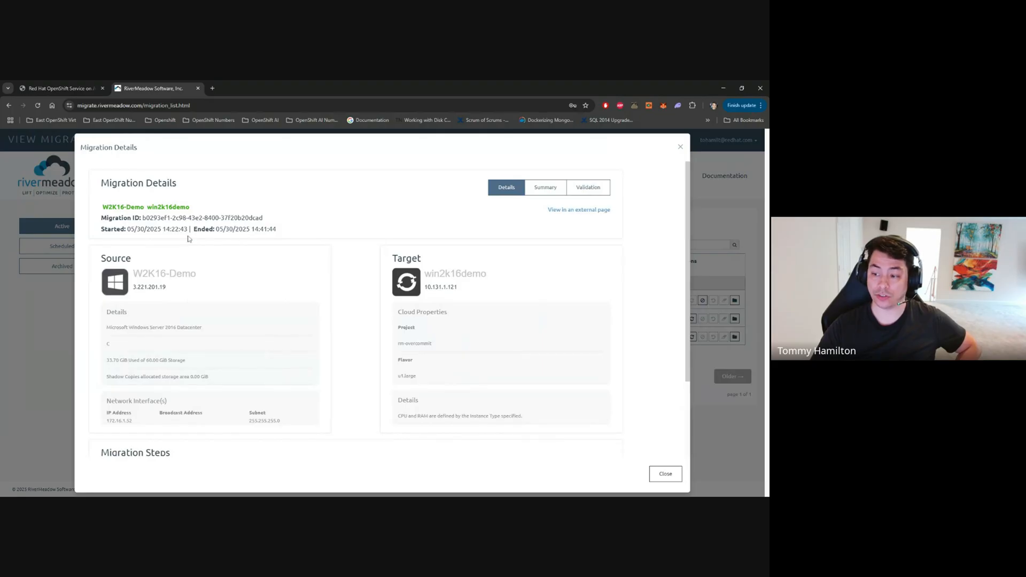
scroll(down, 3)
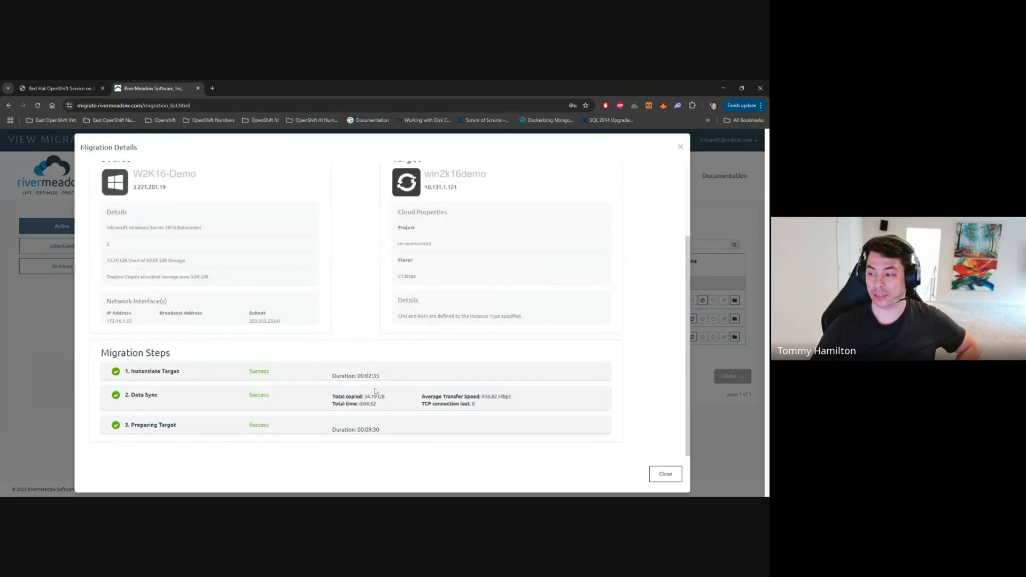
double_click(367, 375)
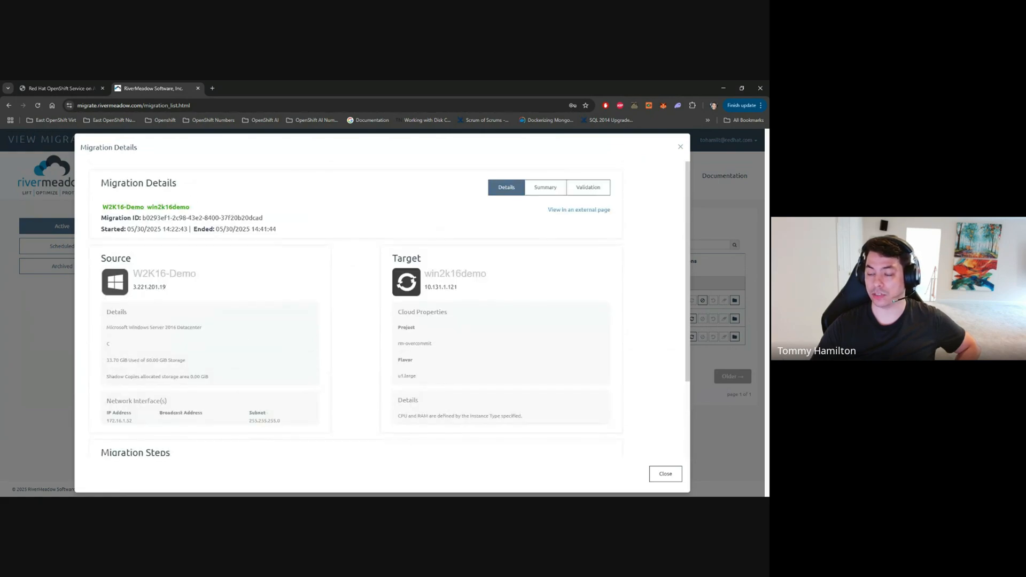
mouse_move(674, 148)
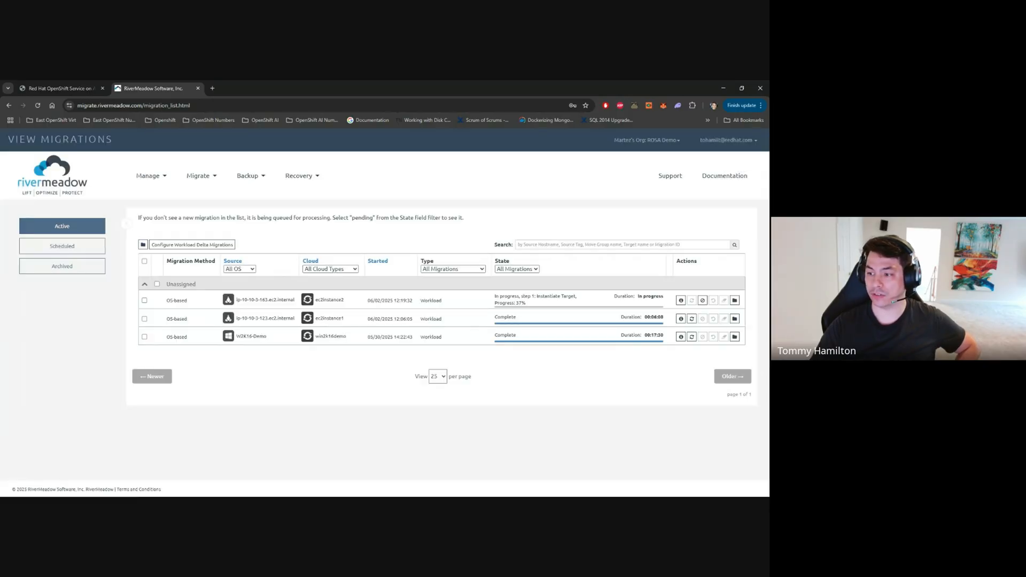
mouse_move(587, 313)
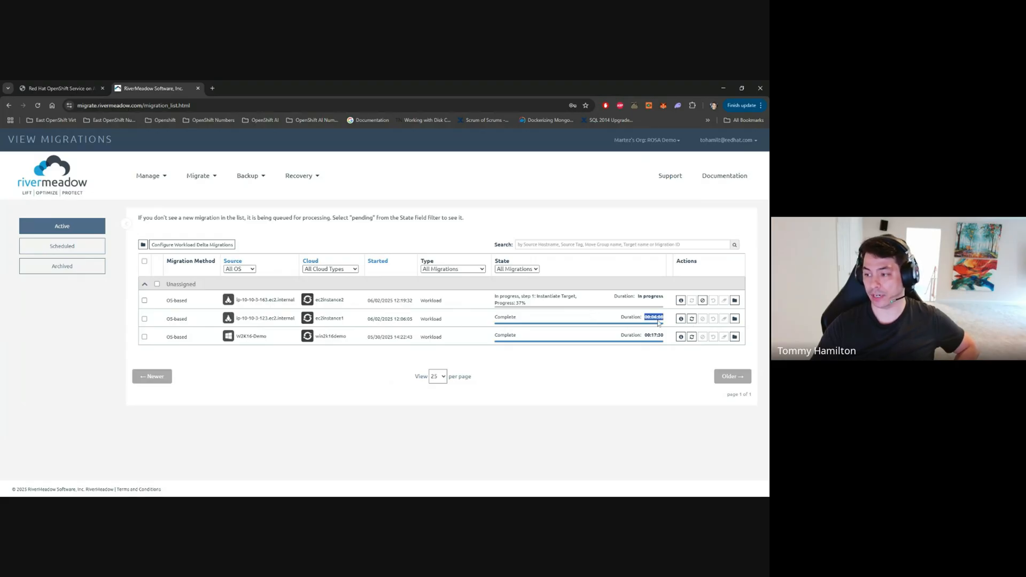
mouse_move(95, 203)
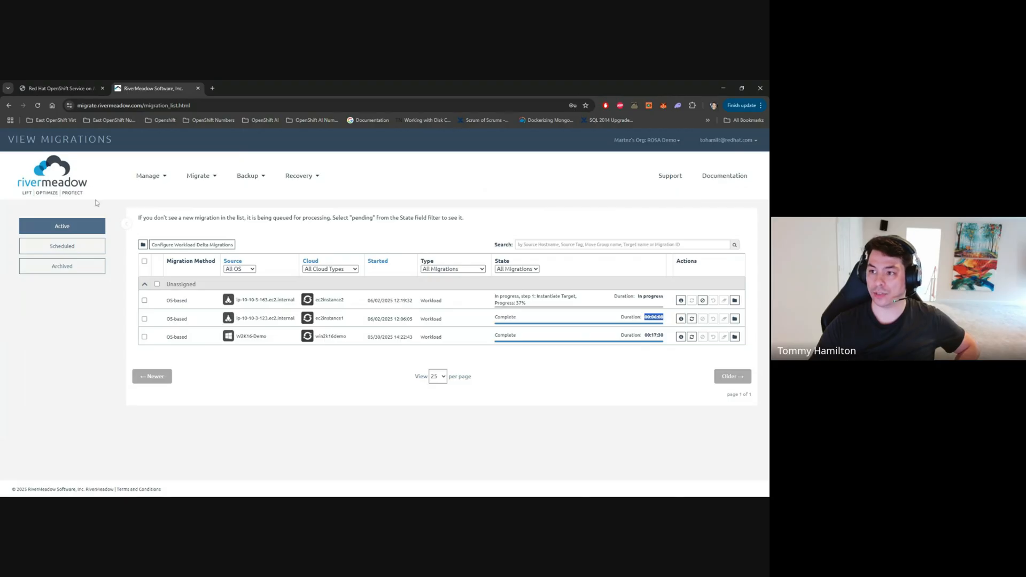
click(59, 89)
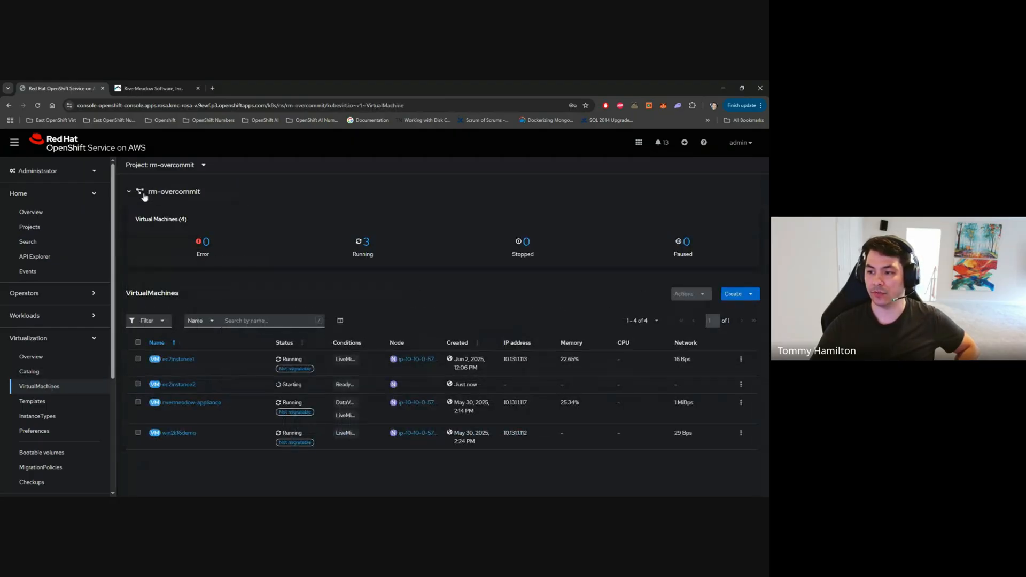
Compare win2k16demo and ec2instance1 CPU allocations, ending on ec2instance2 with 32 CPU, 2 GiB
click(128, 192)
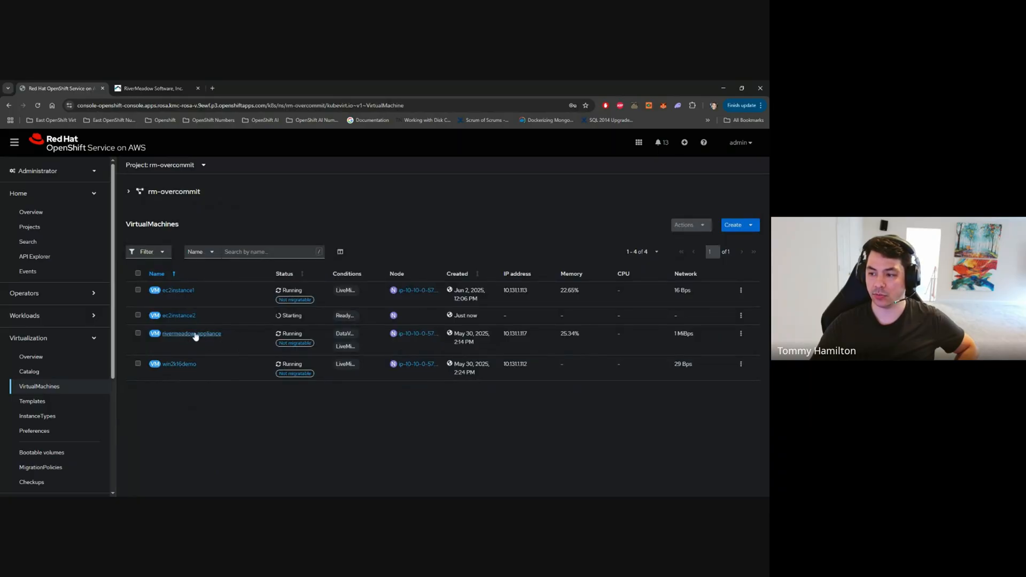
mouse_move(179, 364)
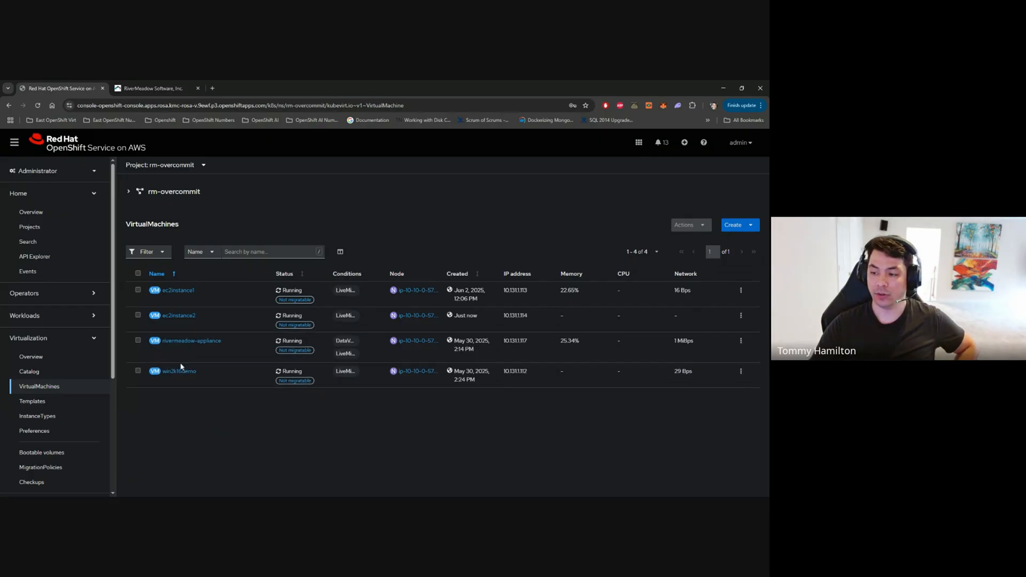
click(178, 371)
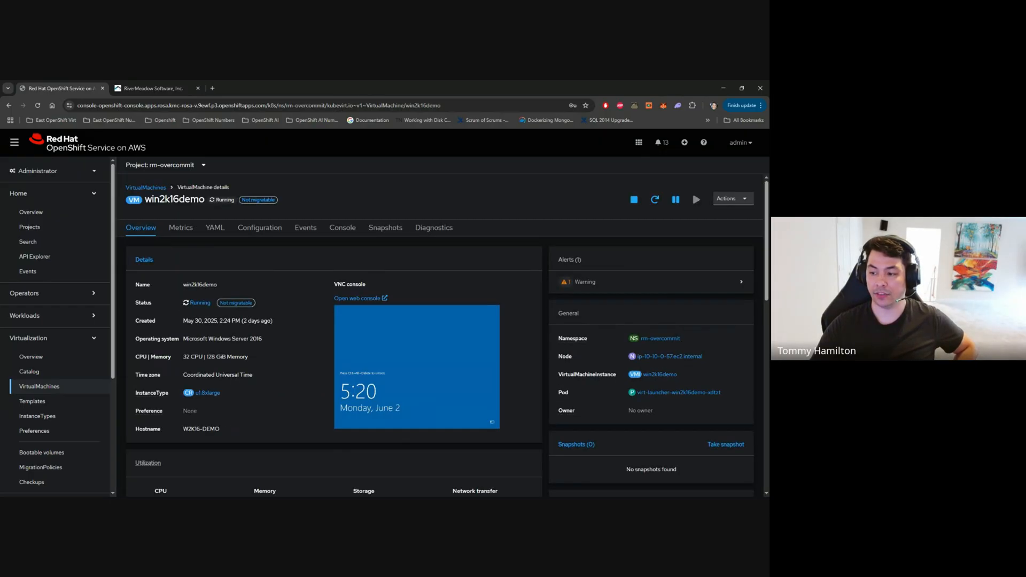
double_click(193, 357)
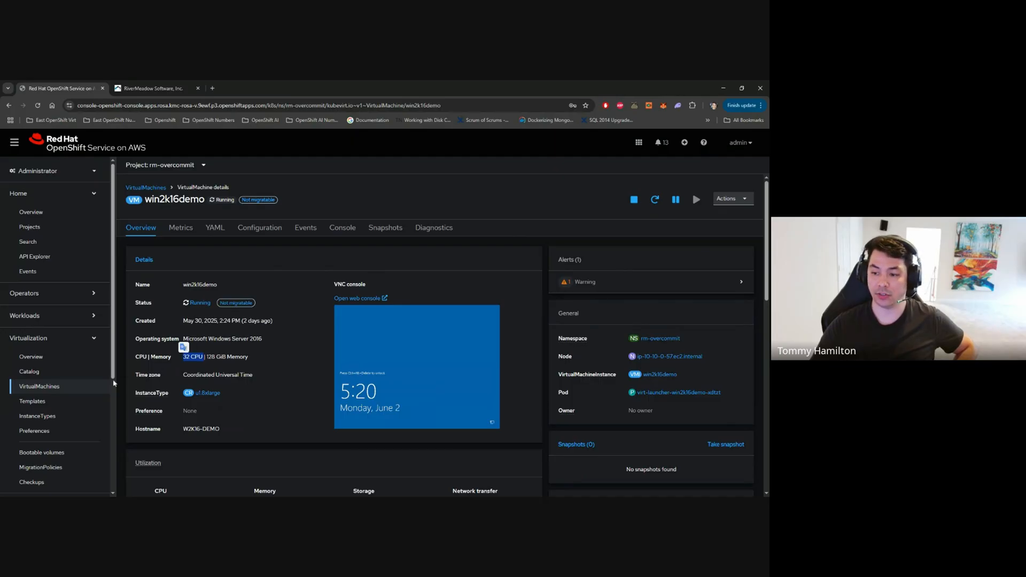
click(145, 188)
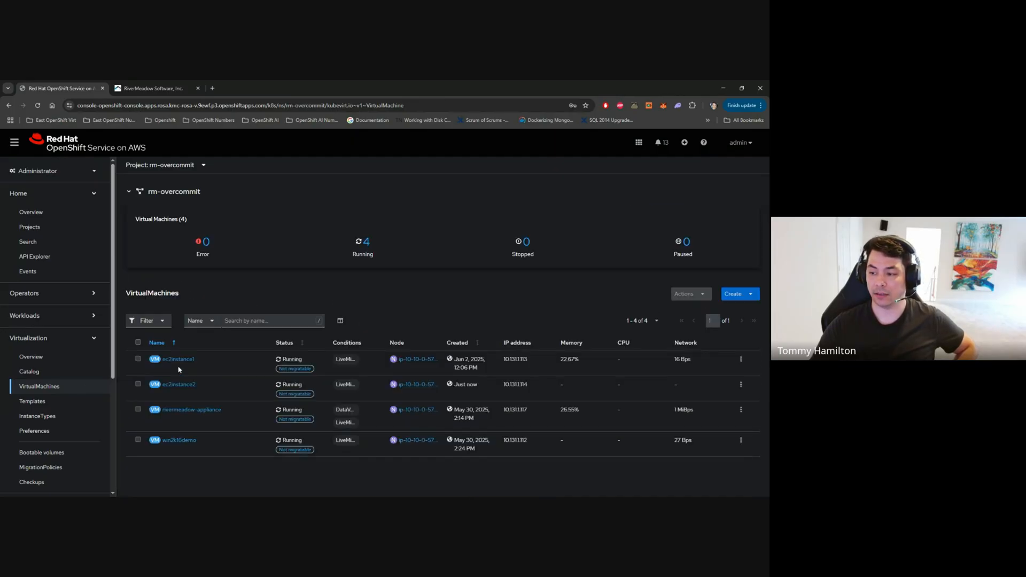
click(179, 358)
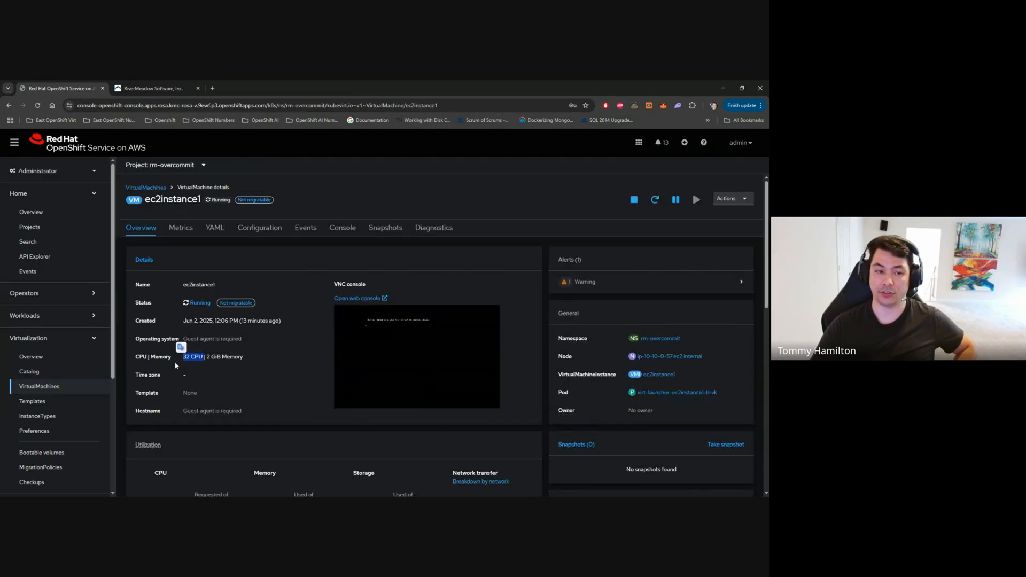
click(145, 188)
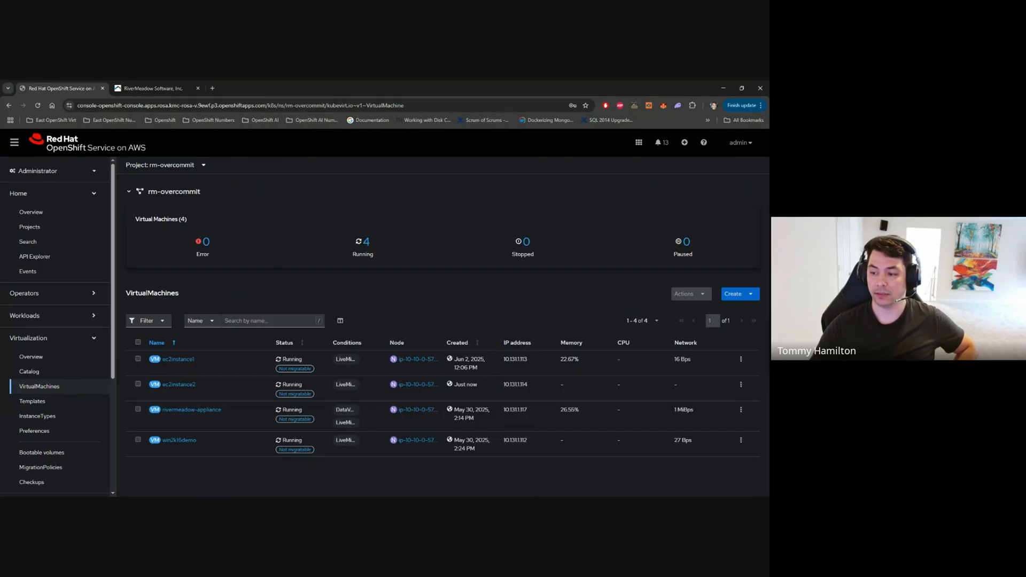
click(179, 384)
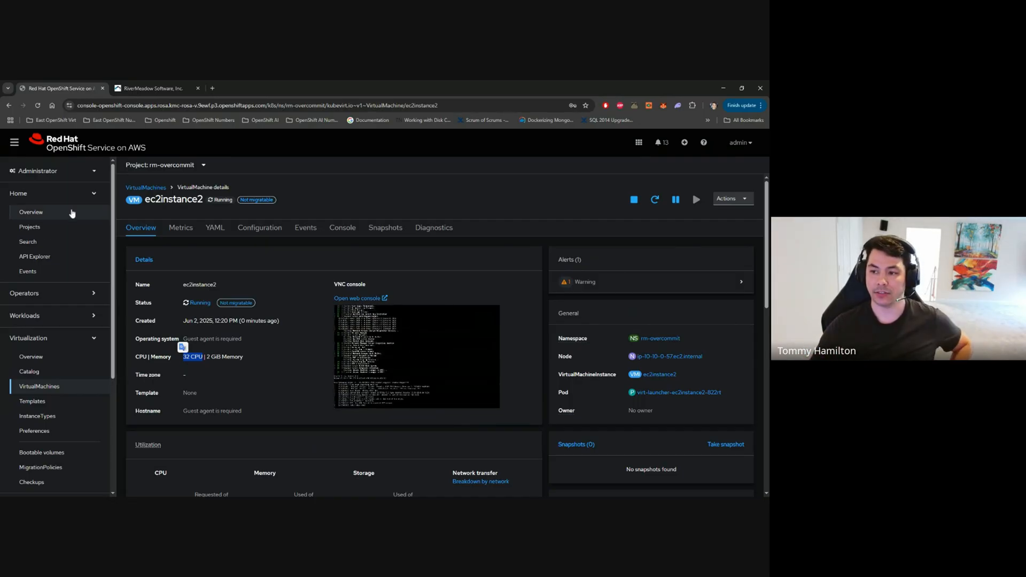
List the four cluster nodes and highlight the m5zn.metal node's 3.67 of 48 cores usage
click(31, 212)
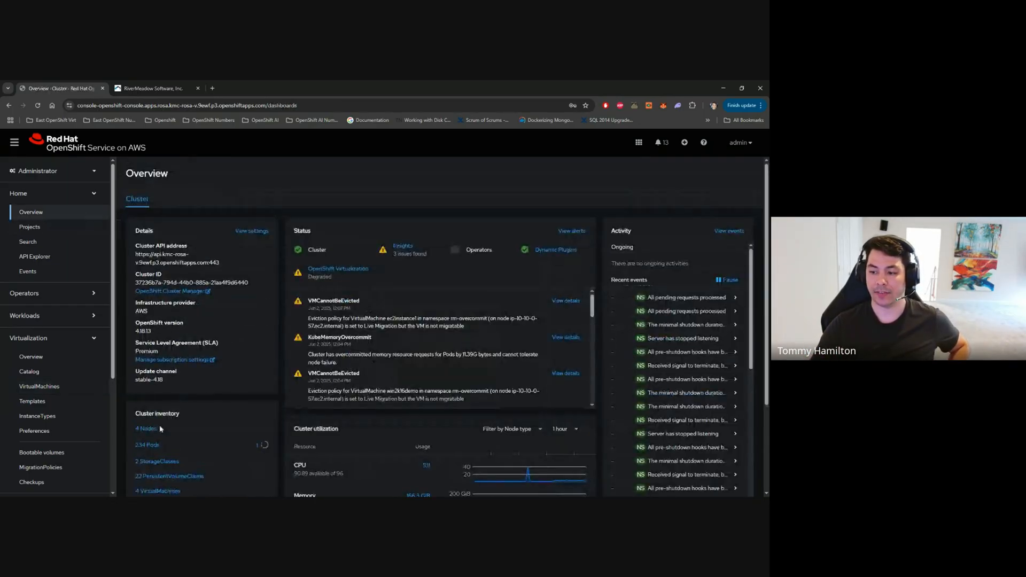
scroll(down, 3)
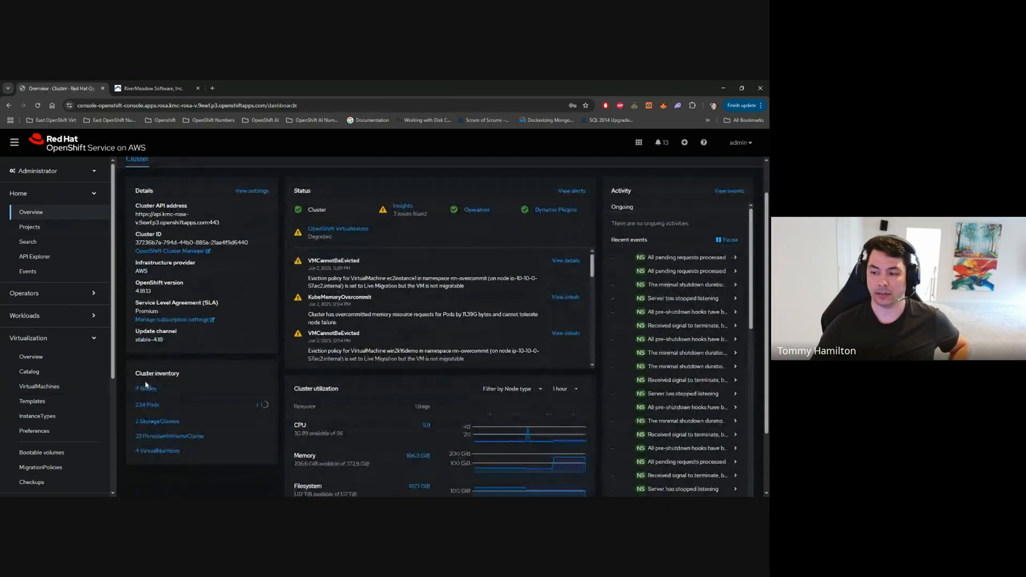
click(145, 388)
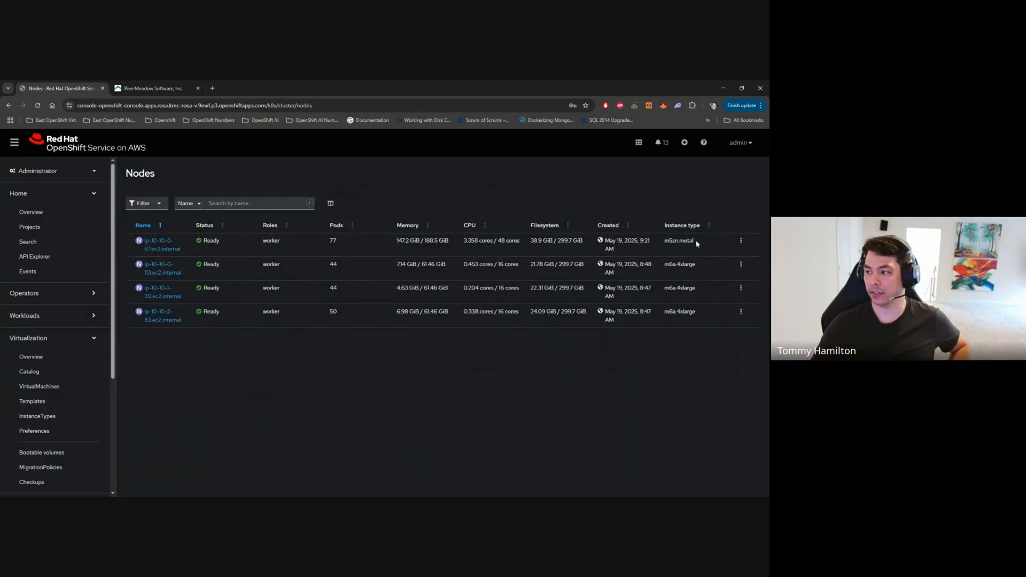
double_click(679, 240)
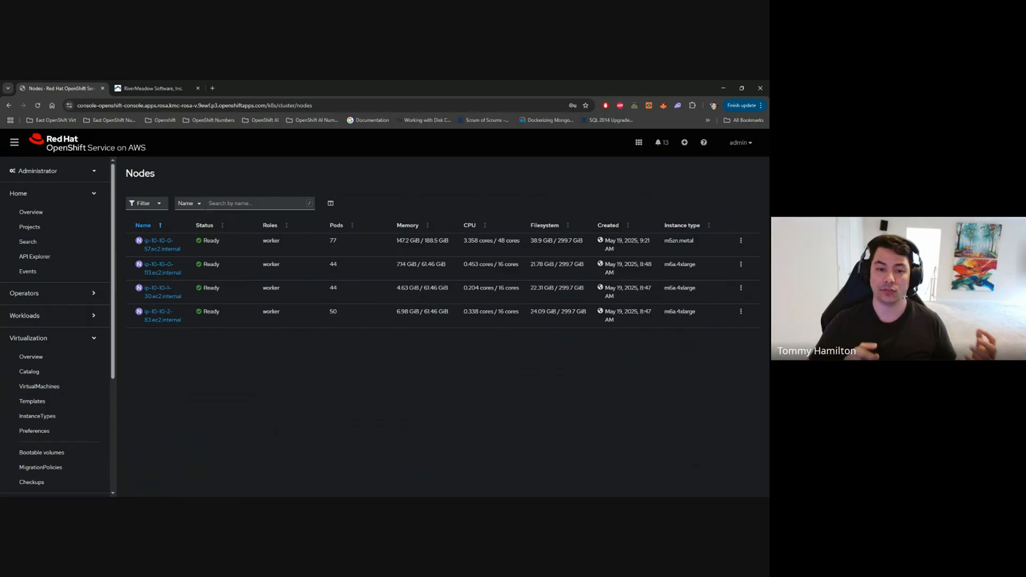
double_click(510, 240)
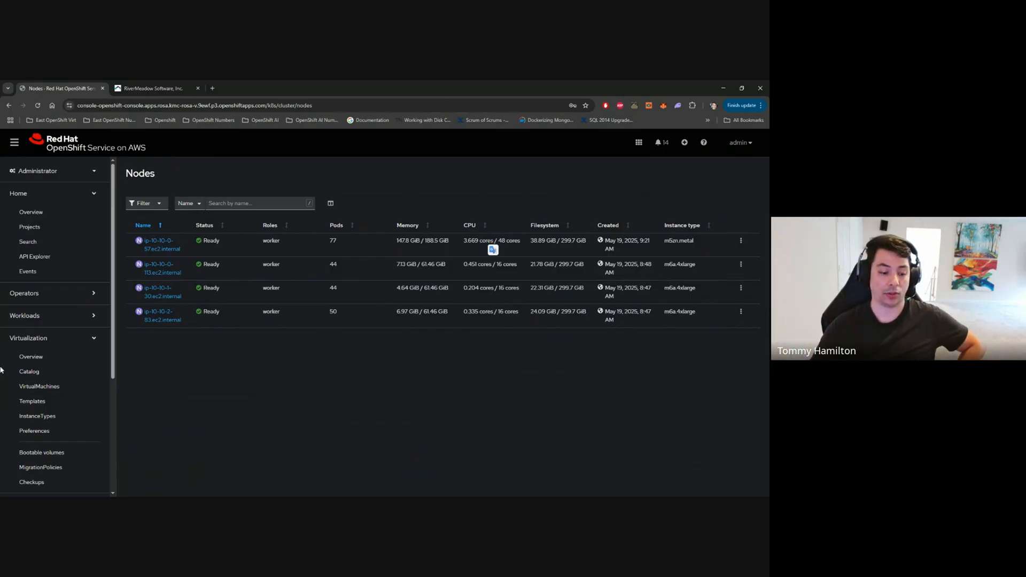
Return to VirtualMachines, collapse the project summary, and open ec2instance2's details
click(39, 386)
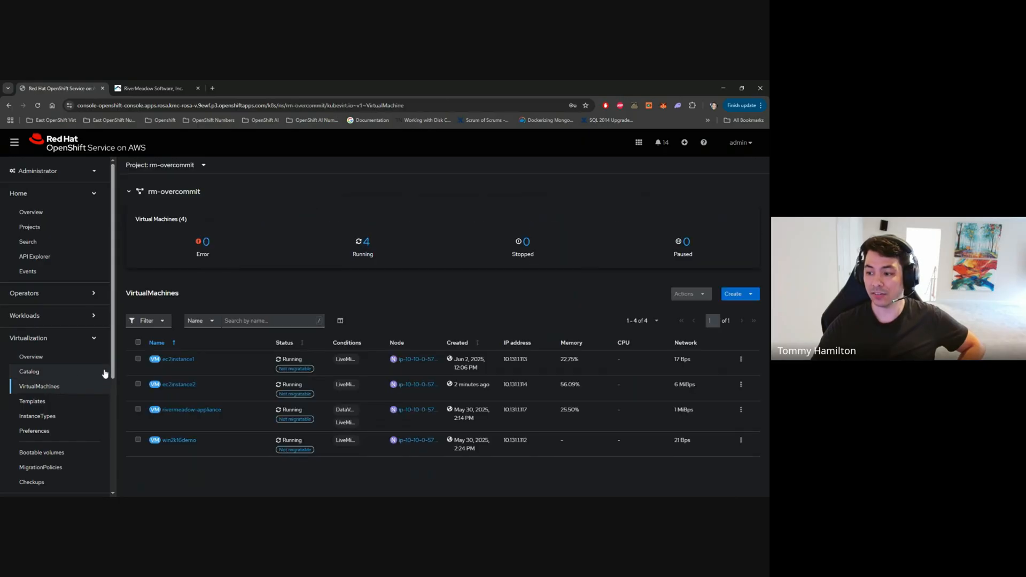
click(129, 191)
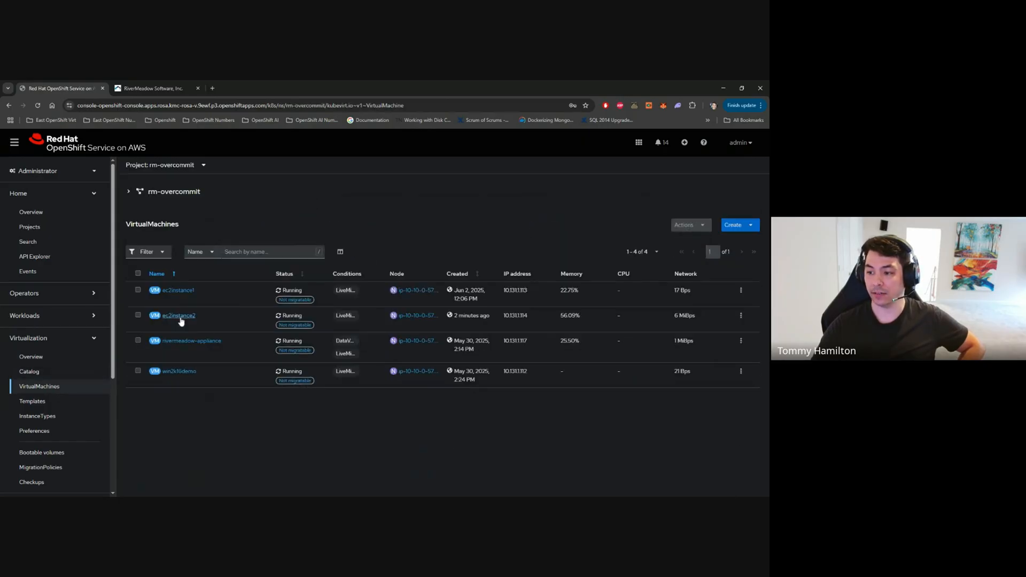
click(177, 315)
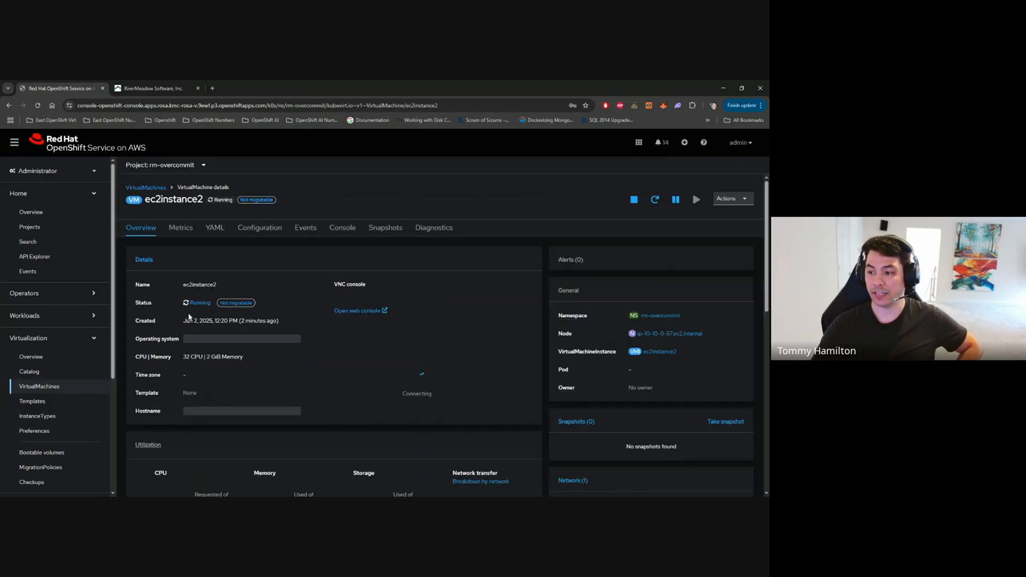